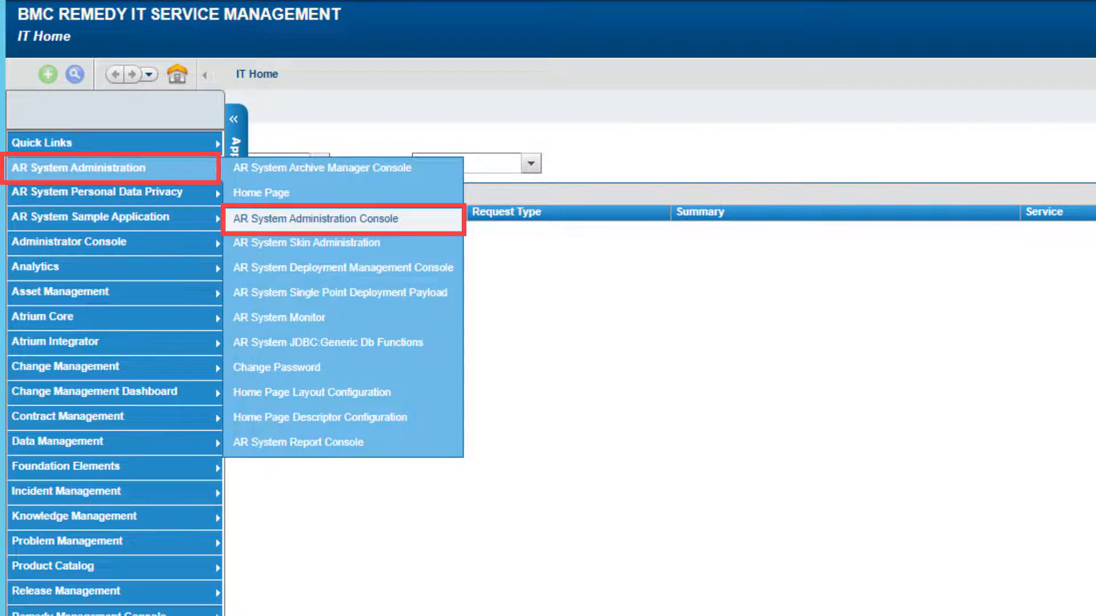
Step: Launch the AR System Administration Console and go to Server Information under System > General
{"action": "left_click", "coordinate": [315, 219]}
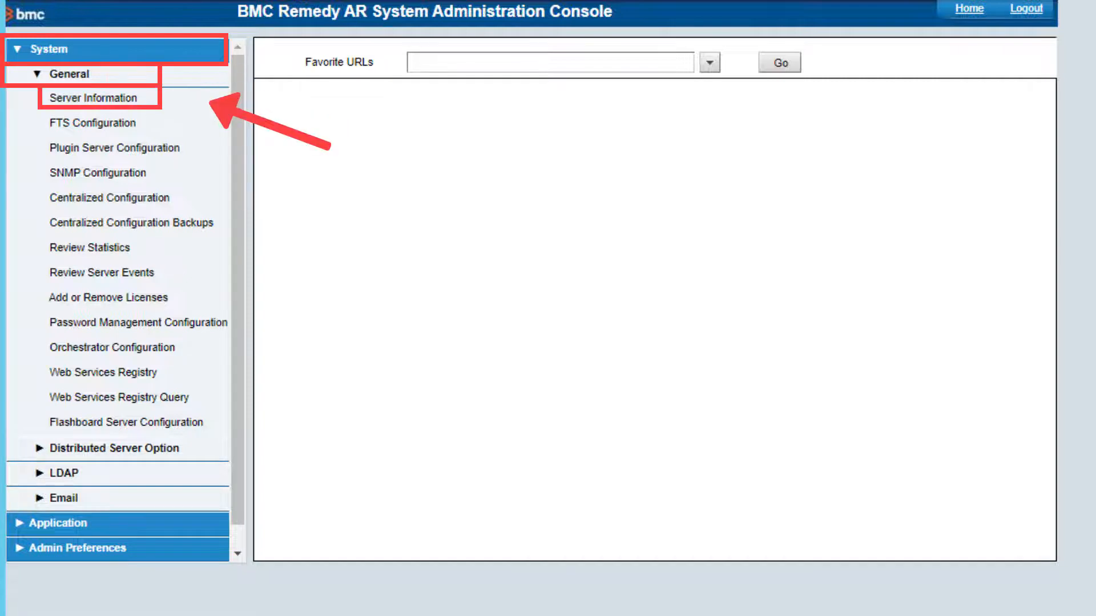
{"action": "left_click", "coordinate": [92, 97]}
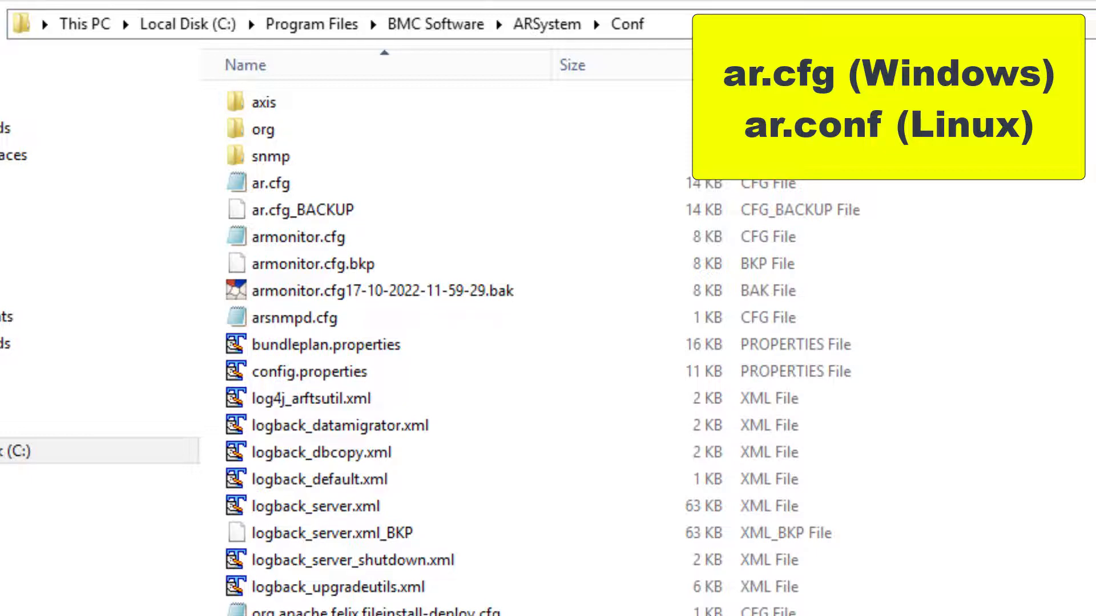
Step: Open ar.cfg from C:\Program Files\BMC Software\ARSystem\Conf for editing
{"action": "left_click", "coordinate": [302, 209]}
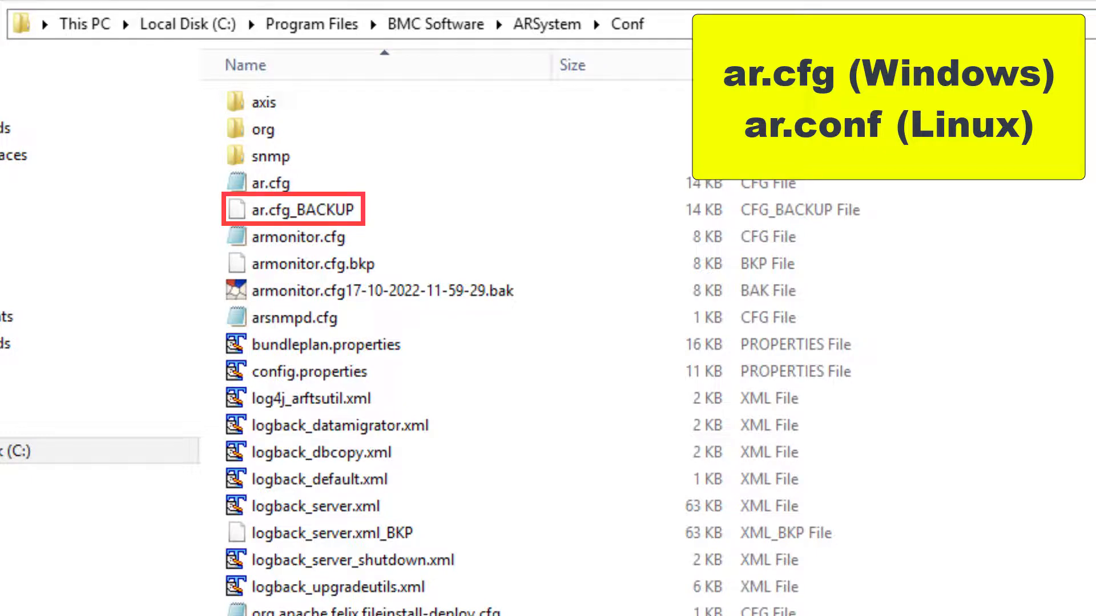
{"action": "double_click", "coordinate": [269, 183]}
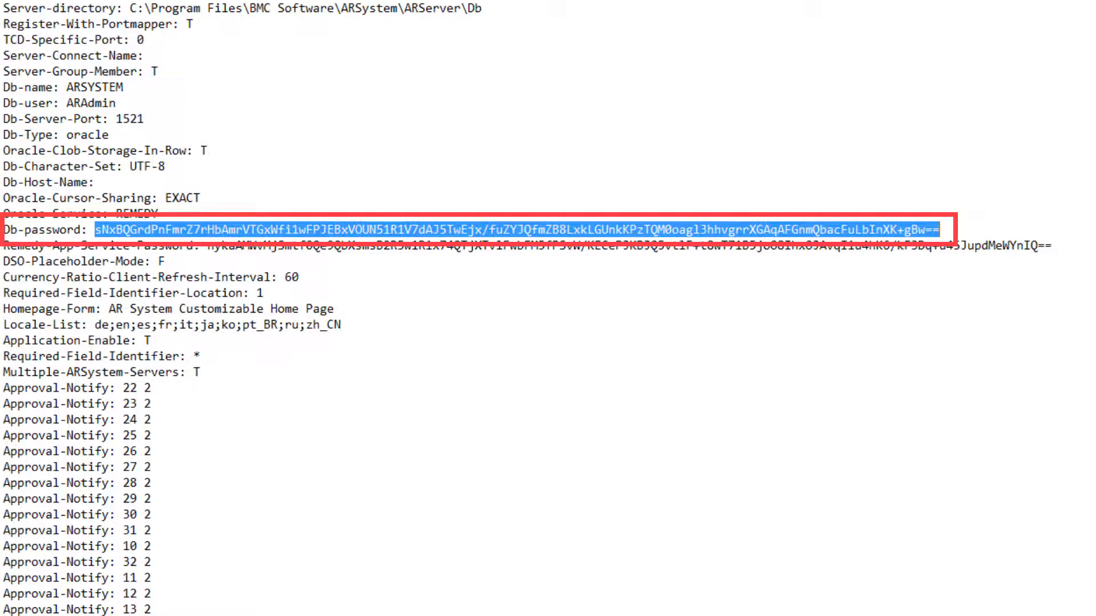
{"action": "key", "text": "Delete"}
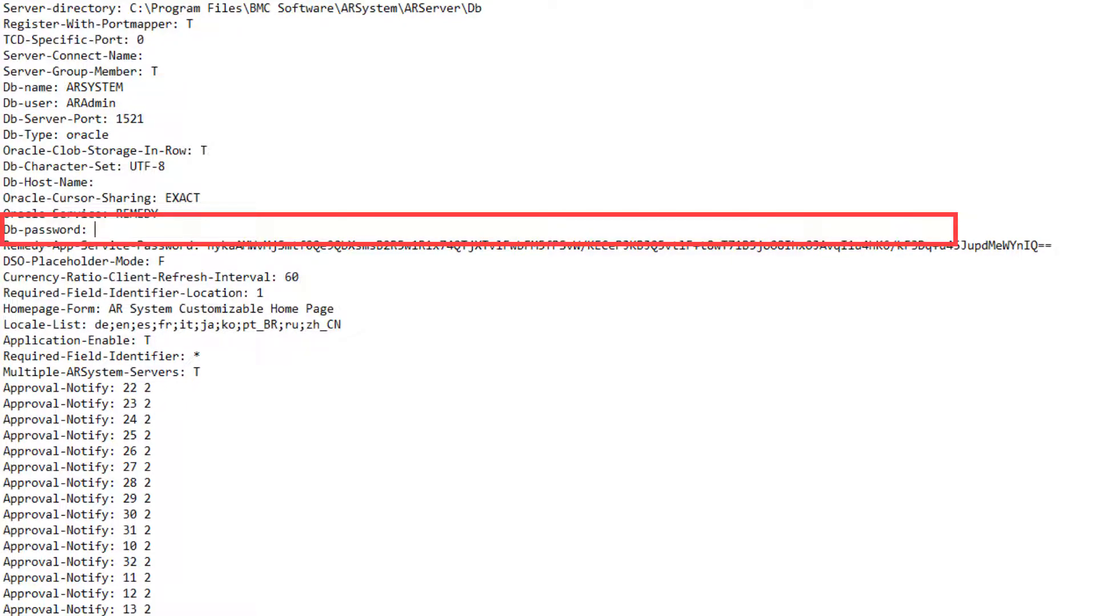
{"action": "type", "text": "ARAdmin"}
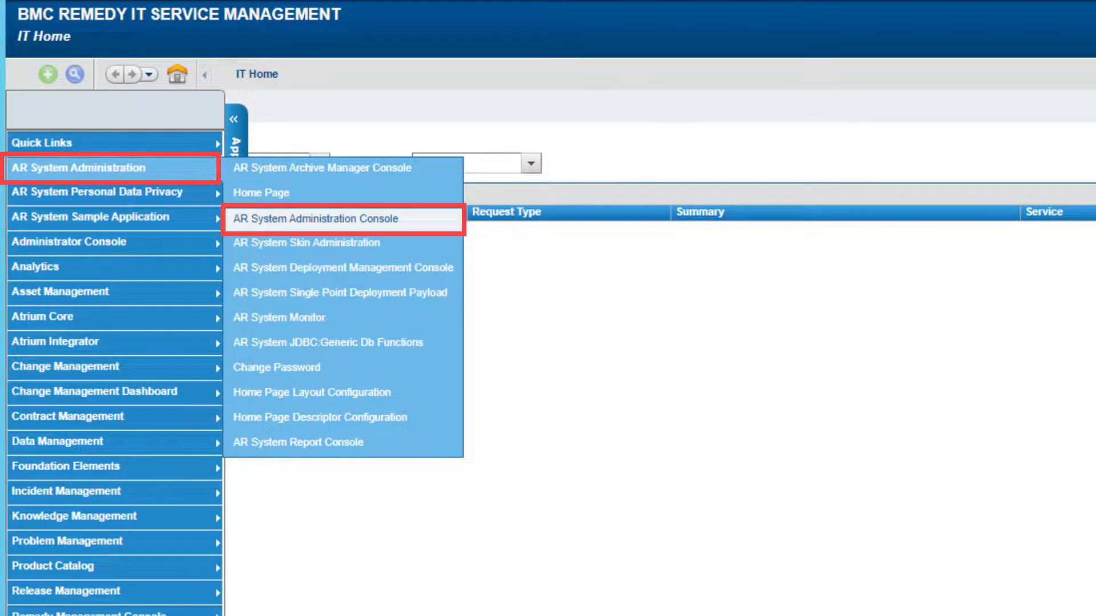
Step: Relaunch the Administration Console and reach Server Information via System > General
{"action": "left_click", "coordinate": [316, 219]}
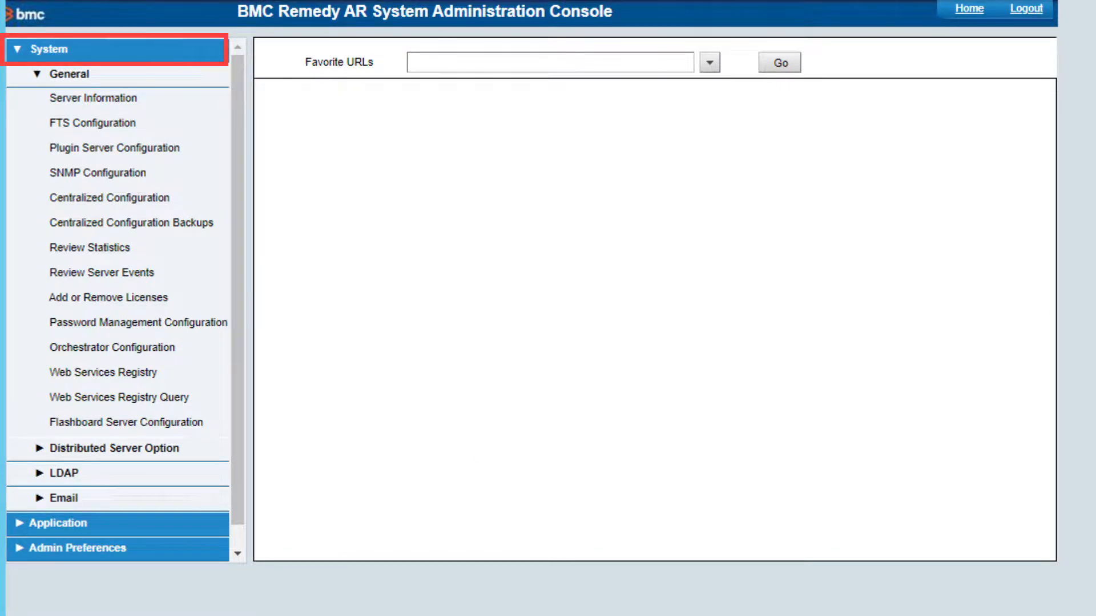
{"action": "left_click", "coordinate": [67, 74]}
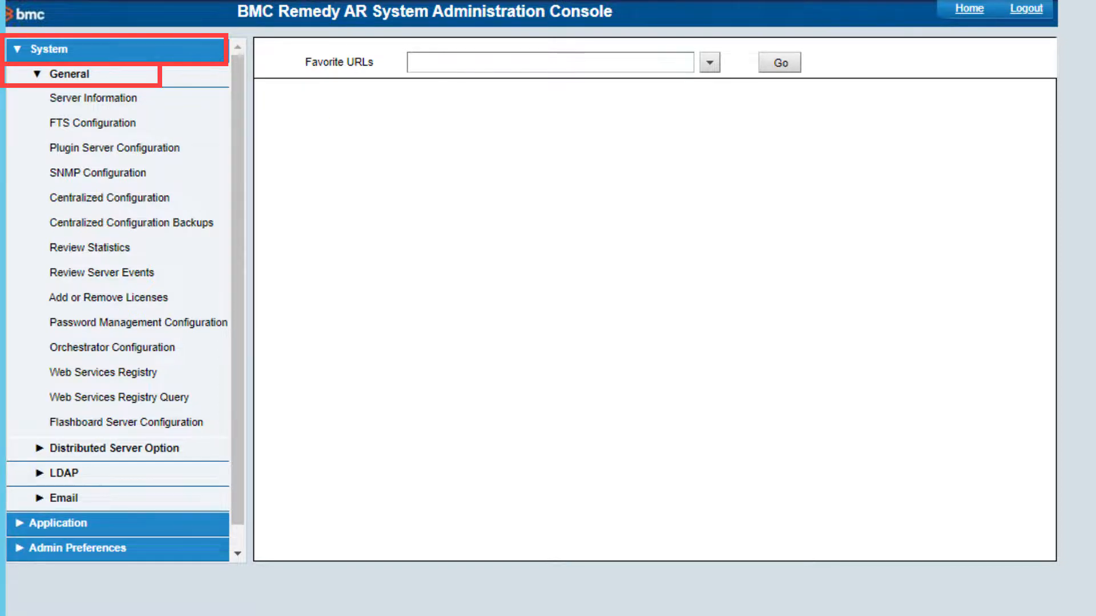
{"action": "left_click", "coordinate": [92, 97]}
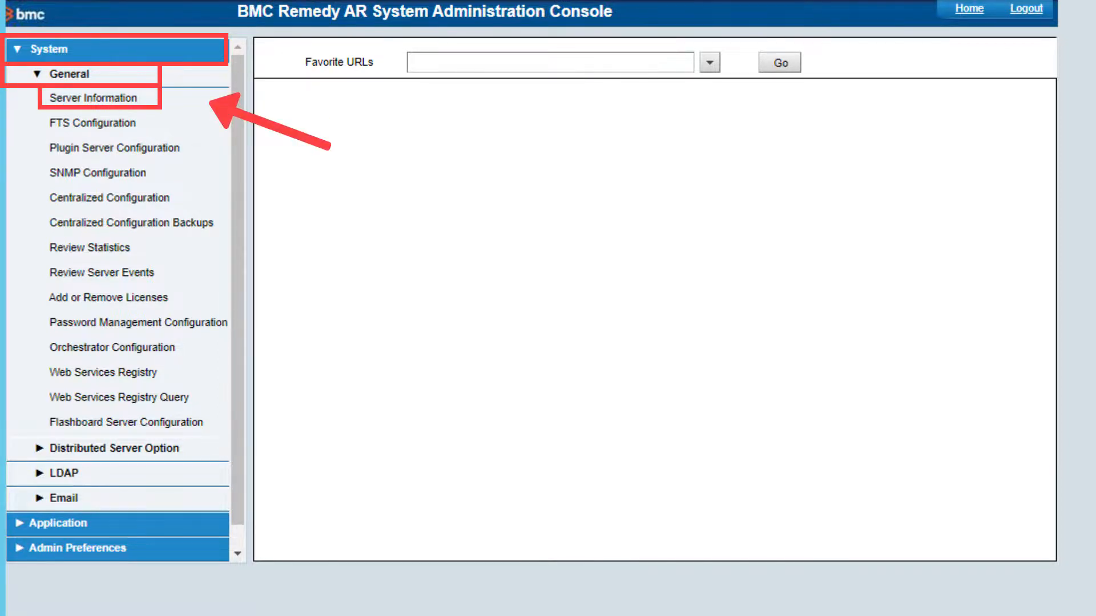
{"action": "left_click", "coordinate": [93, 98]}
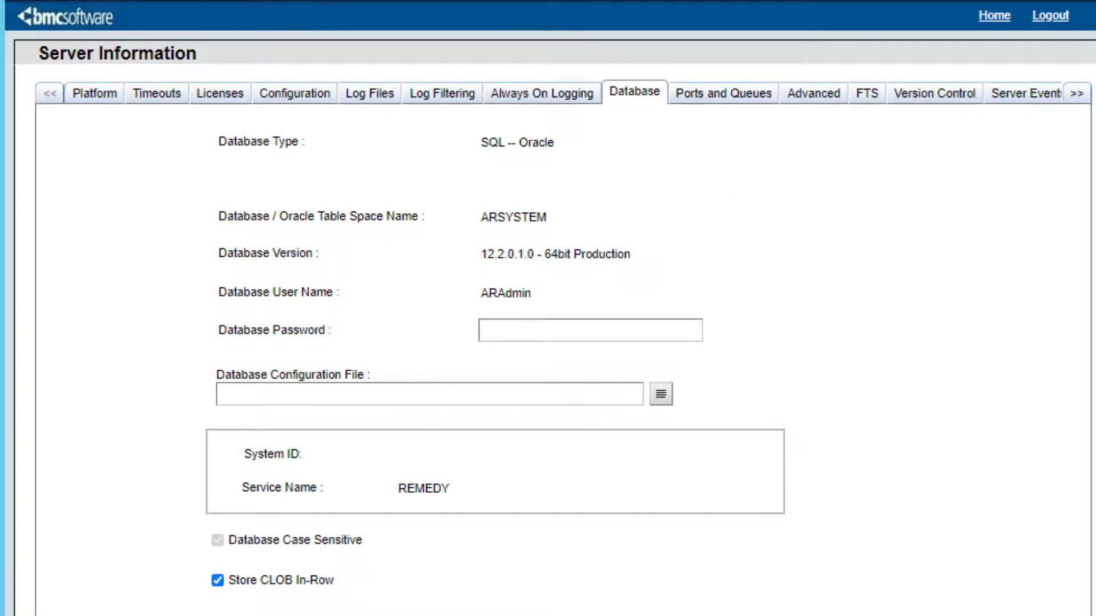
Step: Place the cursor in the Database Password field on the Database tab
{"action": "left_click", "coordinate": [589, 330]}
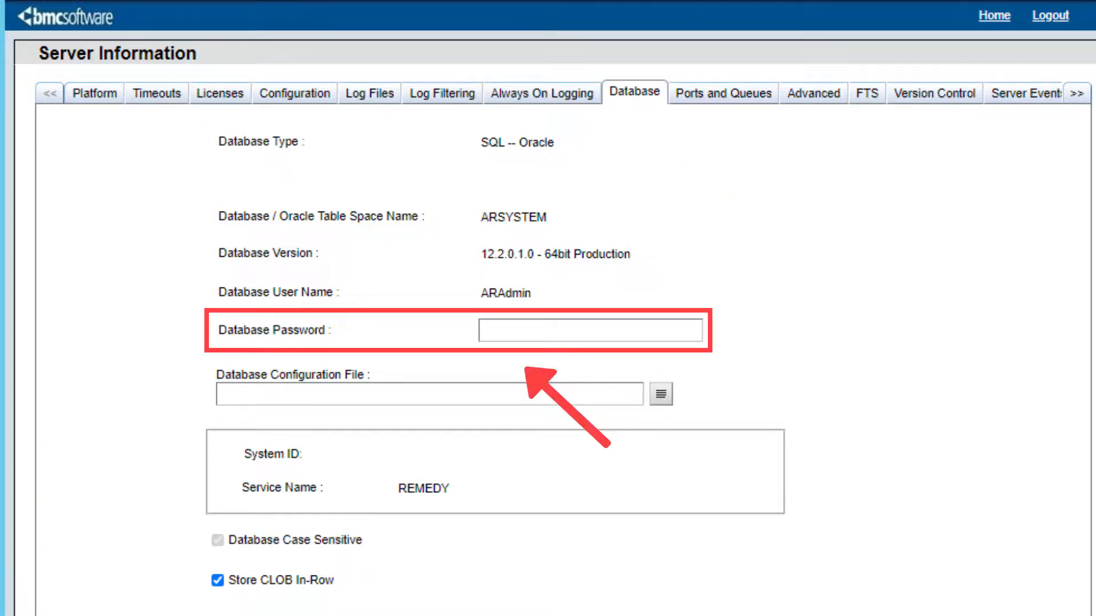